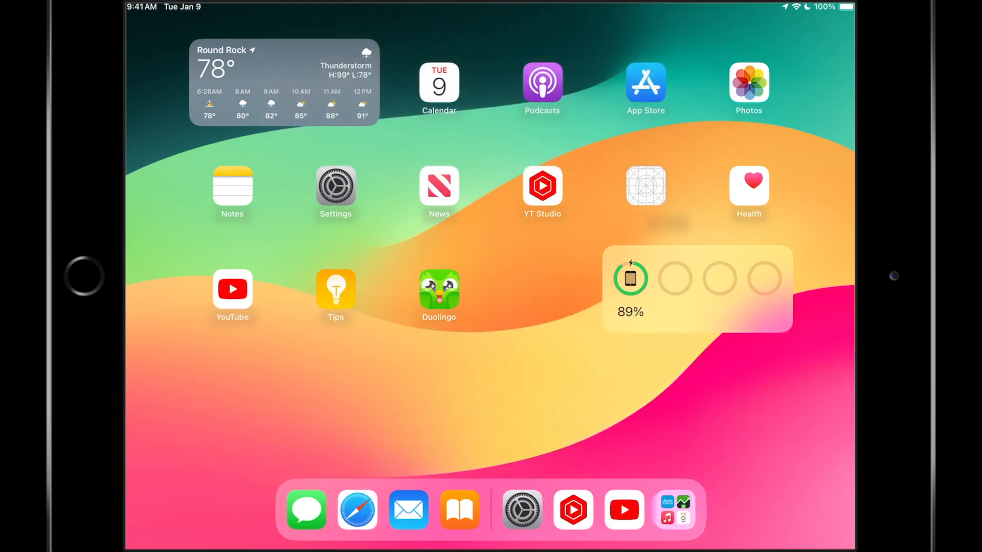
# Step: Swipe past the last Home Screen page into the App Library
pyautogui.hscroll(-3)
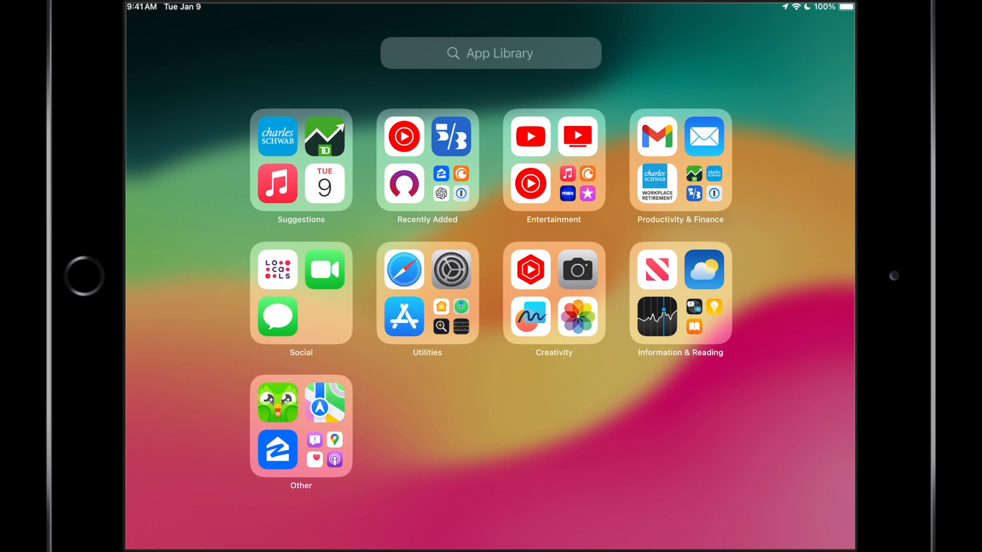
# Step: Expand the Other folder listing Duolingo, Feedback, Google Maps, Health, Maps, Podcasts and Zillow
pyautogui.click(301, 426)
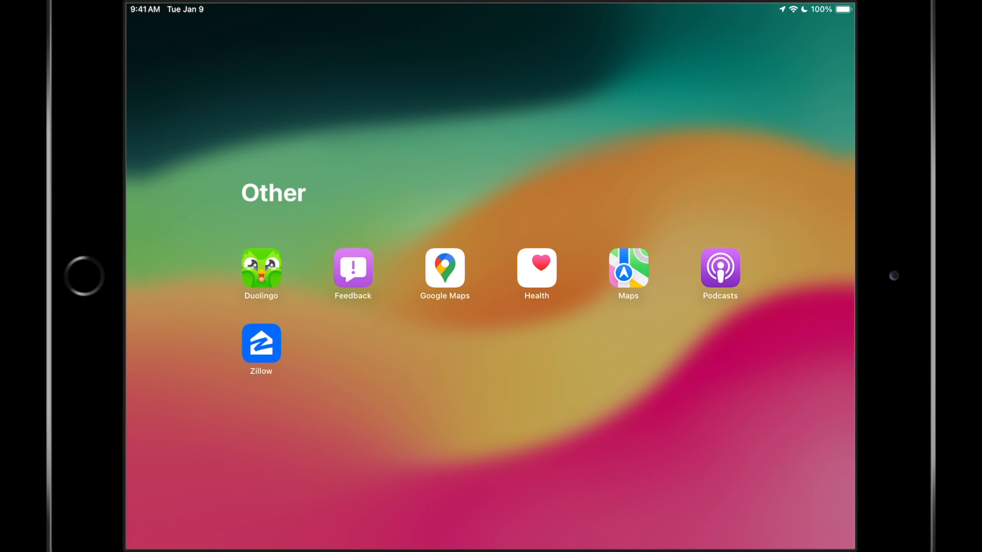
# Step: Launch Feedback Assistant, accept its Usage Notice and sign in
pyautogui.click(353, 268)
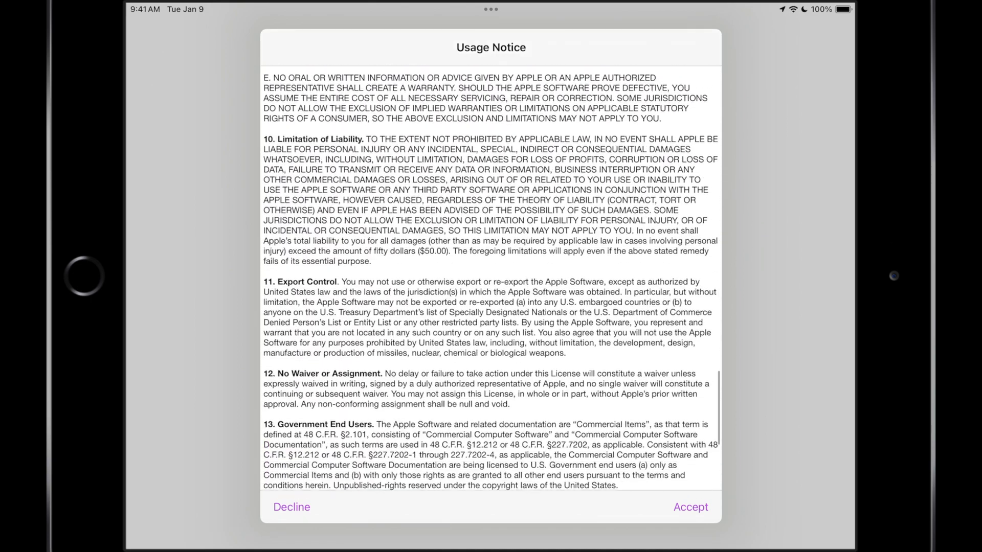
pyautogui.click(691, 507)
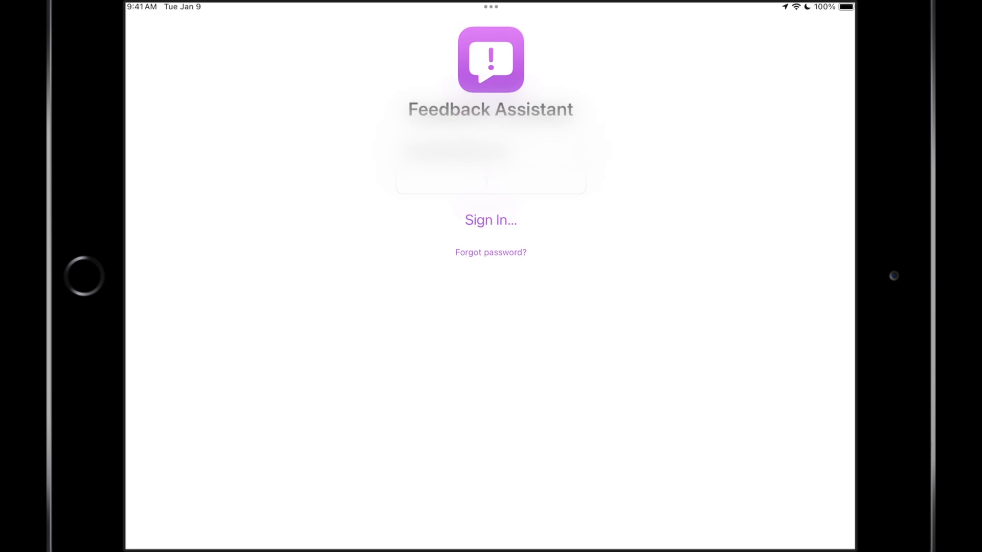
pyautogui.click(490, 220)
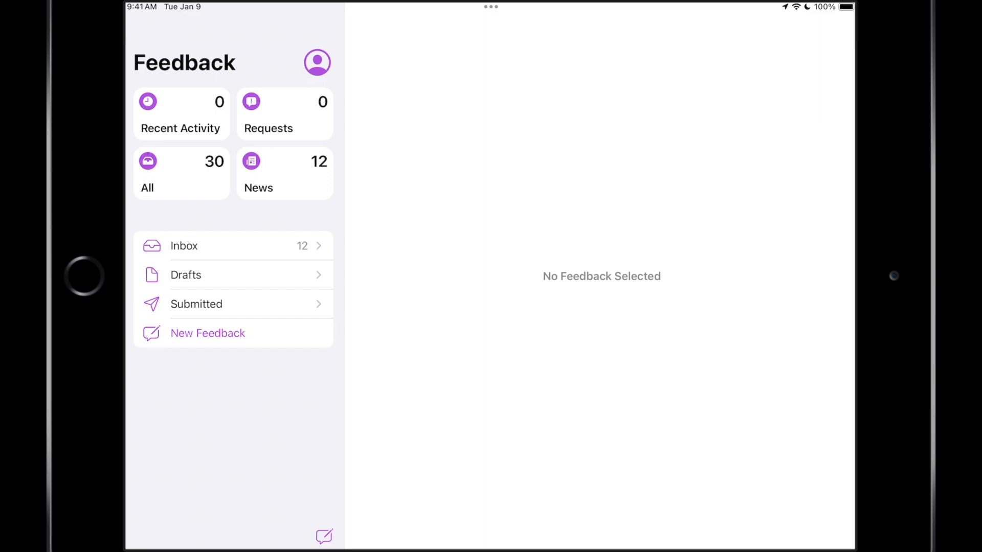
# Step: Start a New Feedback report from the sidebar, bringing up the platform chooser
pyautogui.click(208, 333)
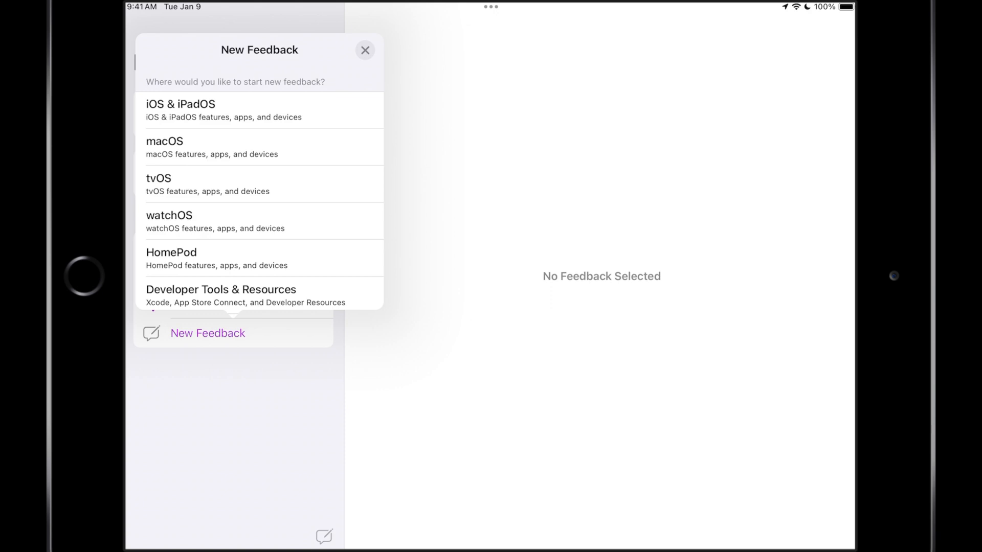
# Step: Choose iOS & iPadOS as the platform so its blank feedback form appears
pyautogui.click(365, 50)
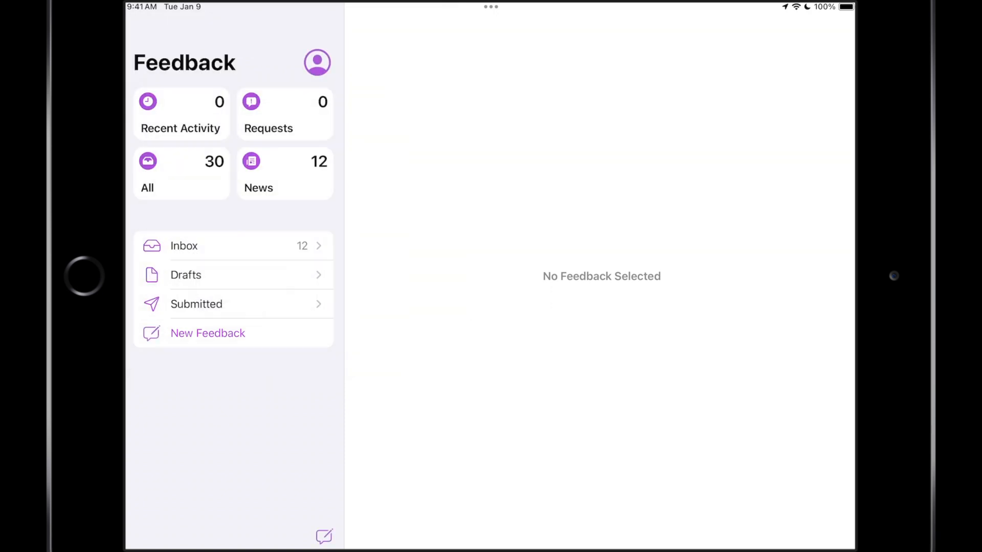
pyautogui.click(207, 332)
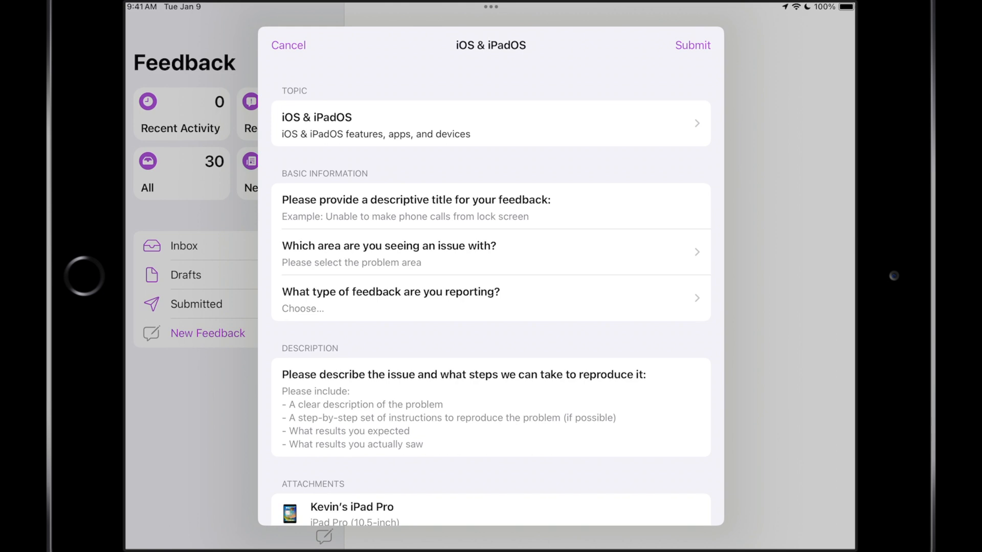
# Step: Set the feedback type to Suggestion and confirm, then review the rest of the form
pyautogui.click(390, 300)
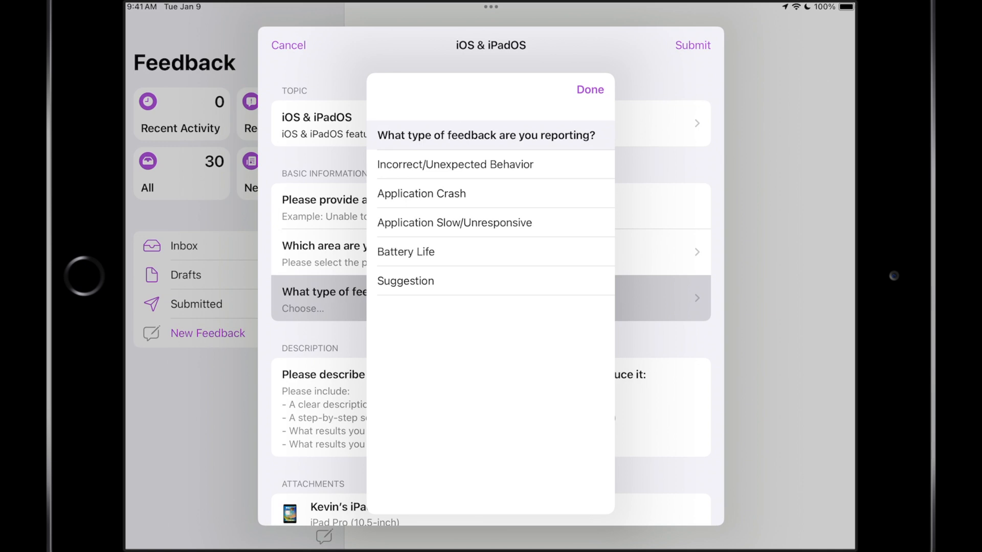
pyautogui.click(406, 281)
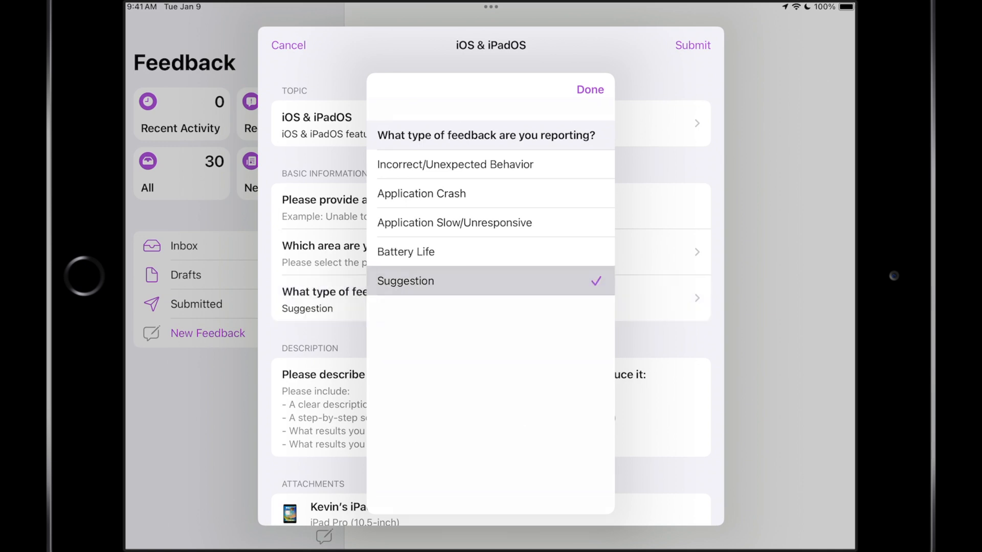
pyautogui.click(589, 89)
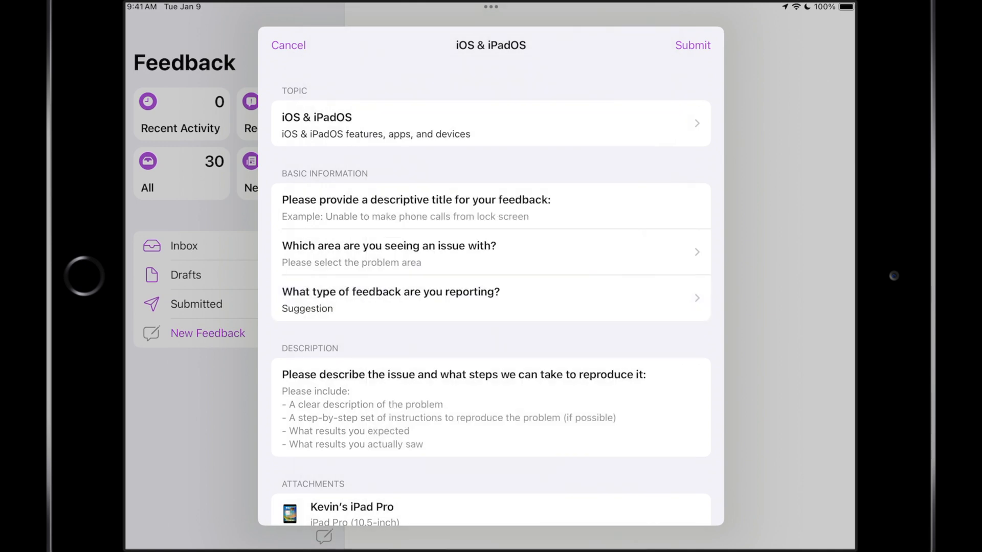
pyautogui.scroll(-3)
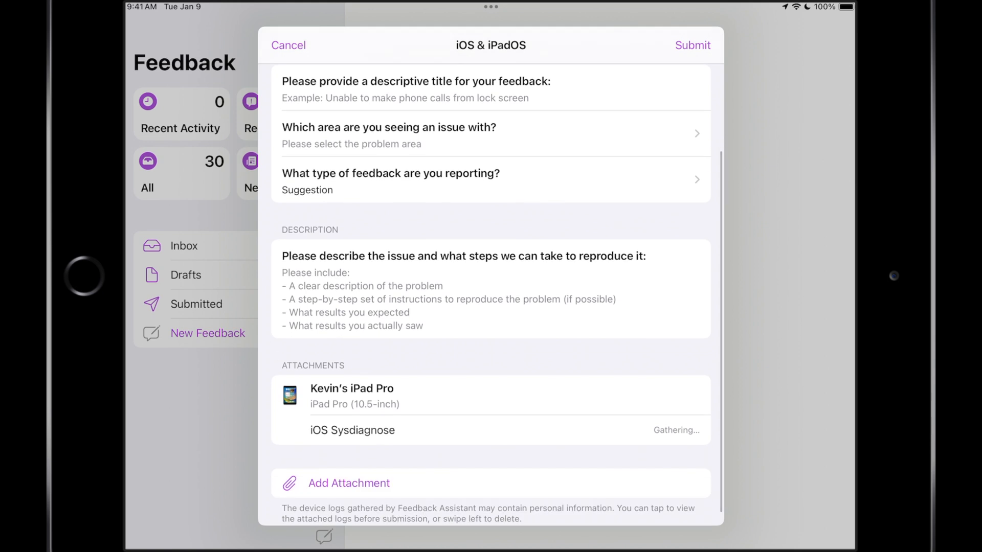